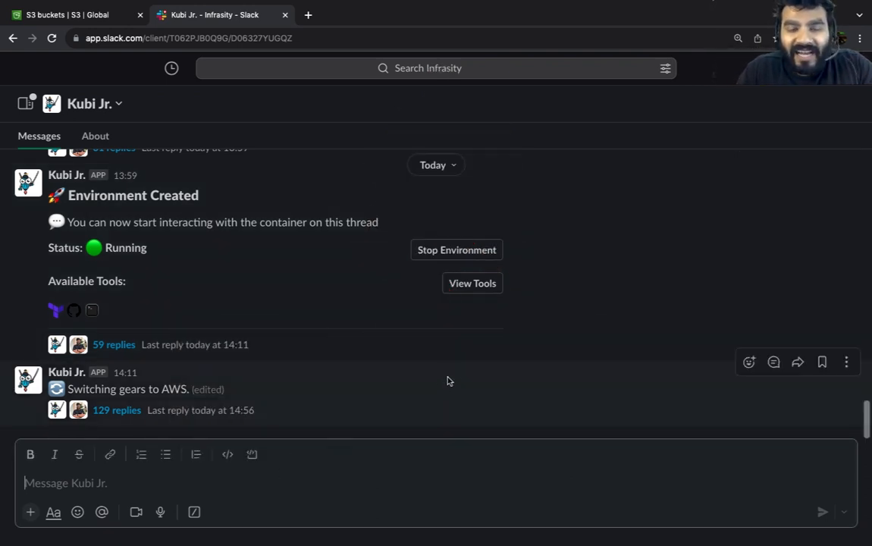
# Open the replies thread under the new environment's 'Environment Created' message.
pyautogui.click(117, 410)
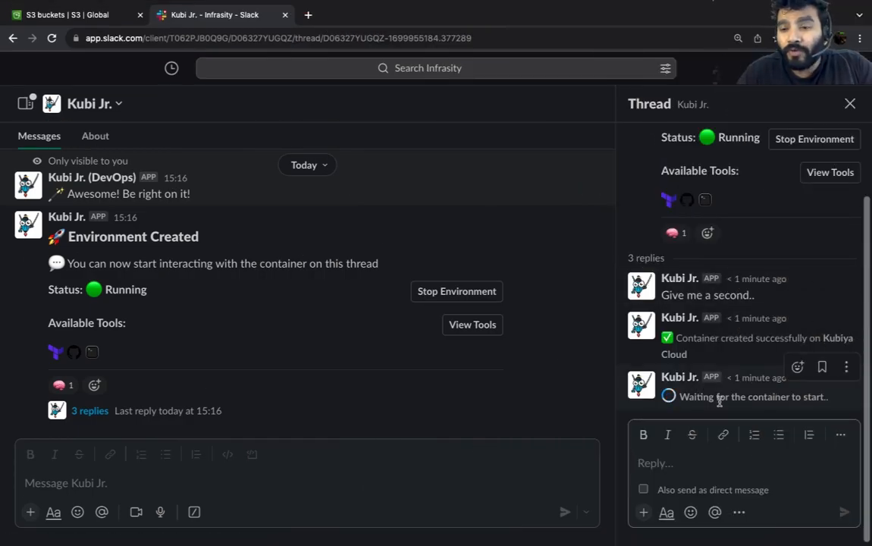
pyautogui.moveTo(758, 370)
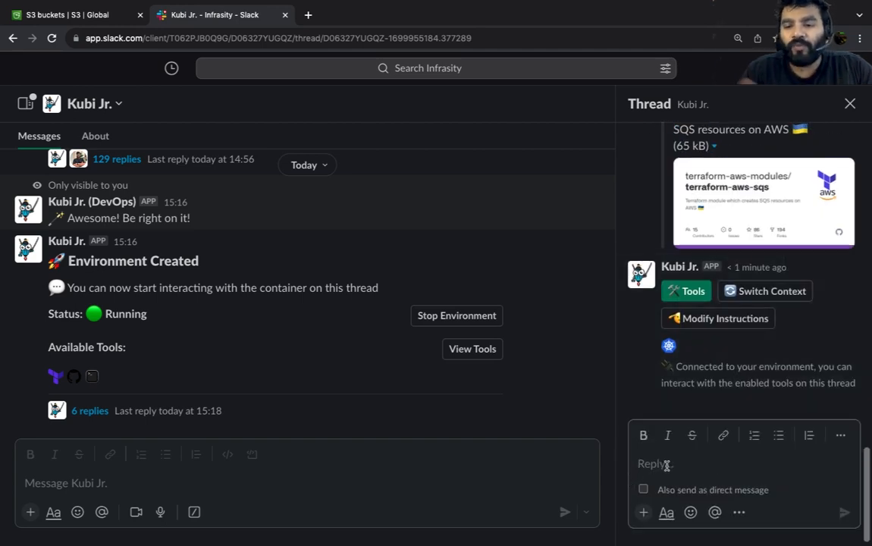
# Send a request for 3 S3 buckets named kubiya-random string, created from scratch with a Terraform for loop.
pyautogui.write('create 3 s3 buc')
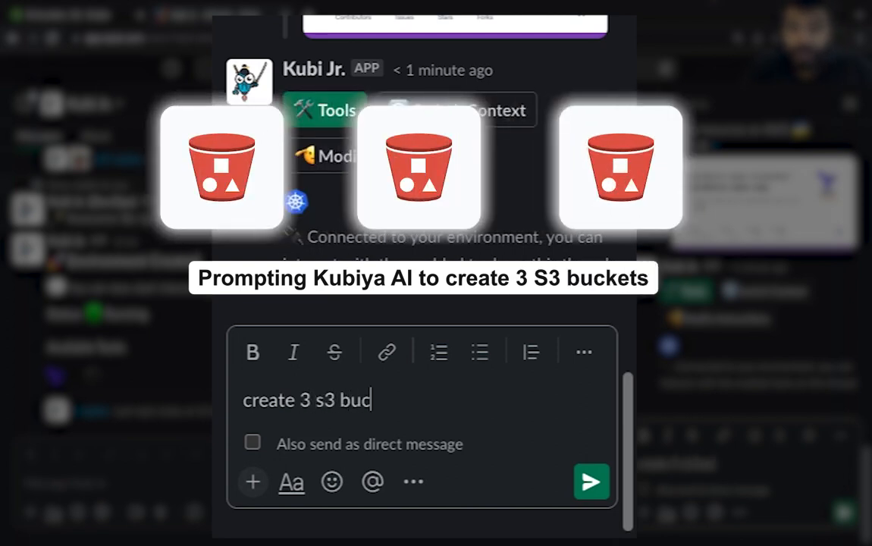
pyautogui.write('ket for me, name t')
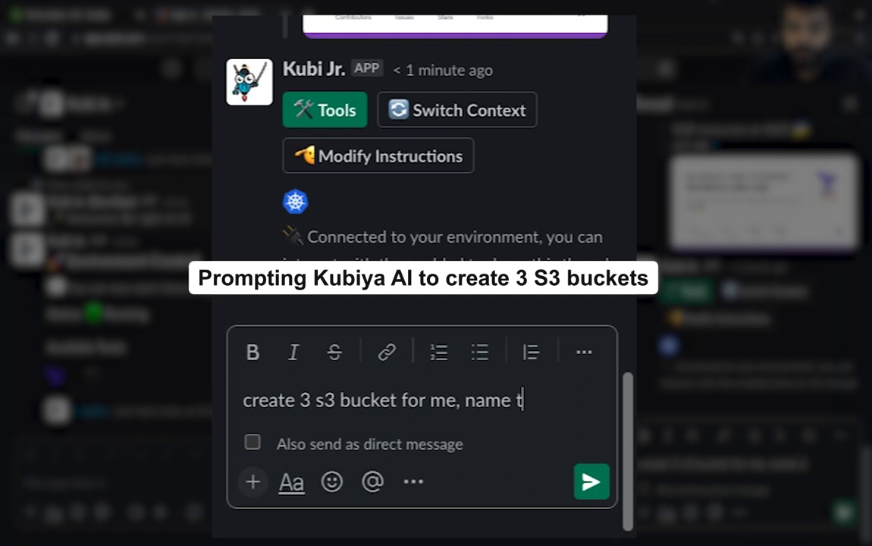
pyautogui.write('hem kubiya-r')
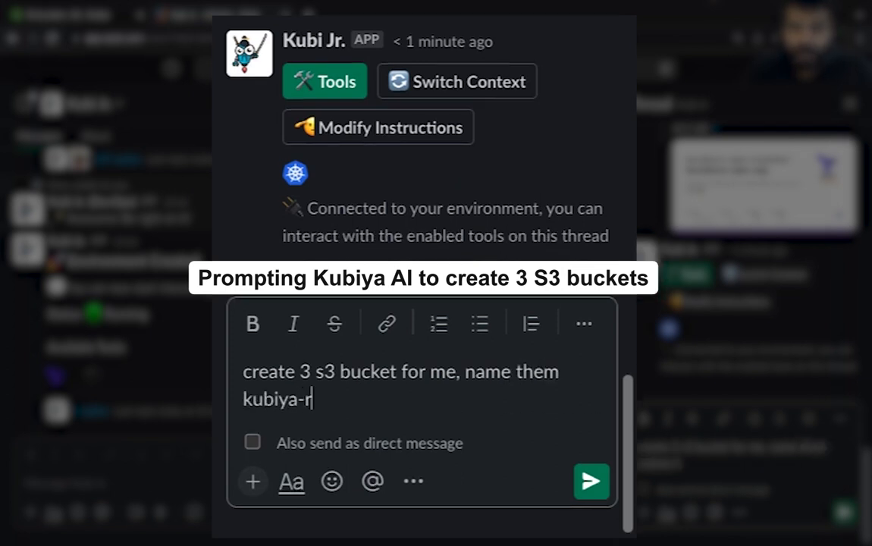
pyautogui.write('andom string')
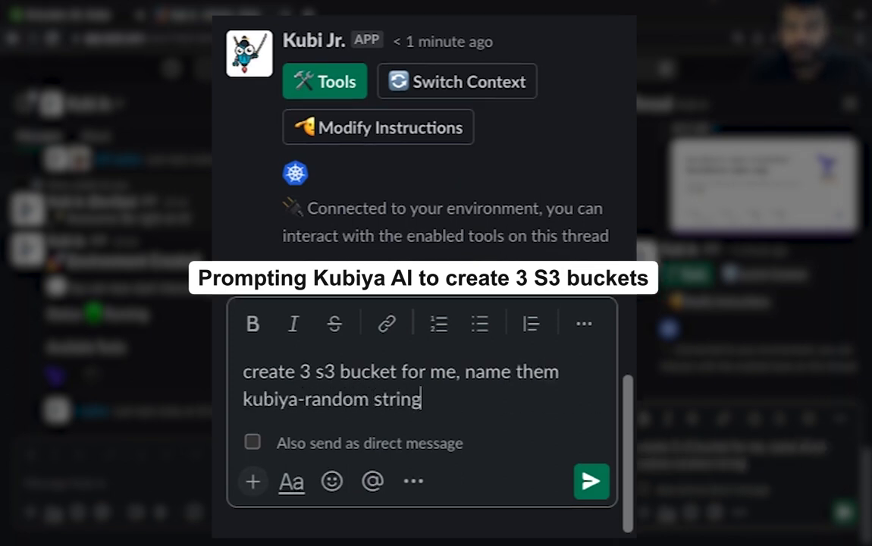
pyautogui.write(', make sure to')
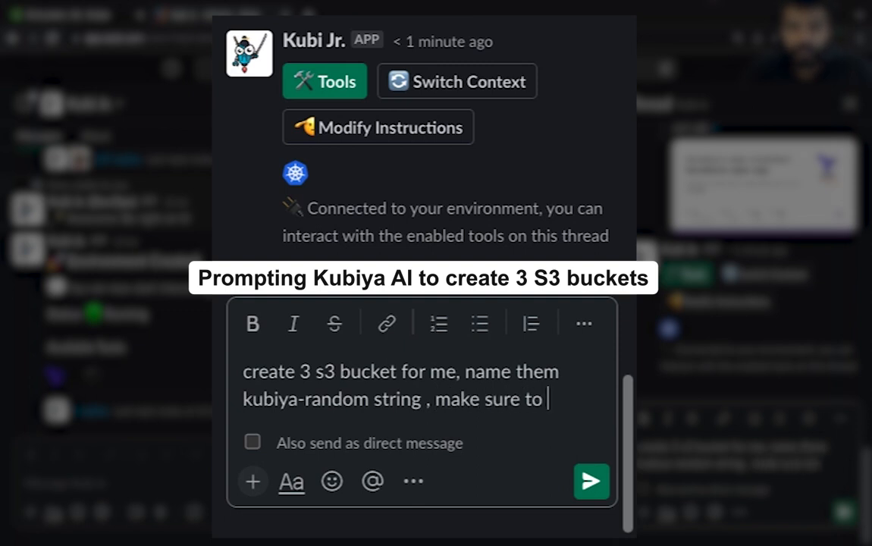
pyautogui.write('create using ter')
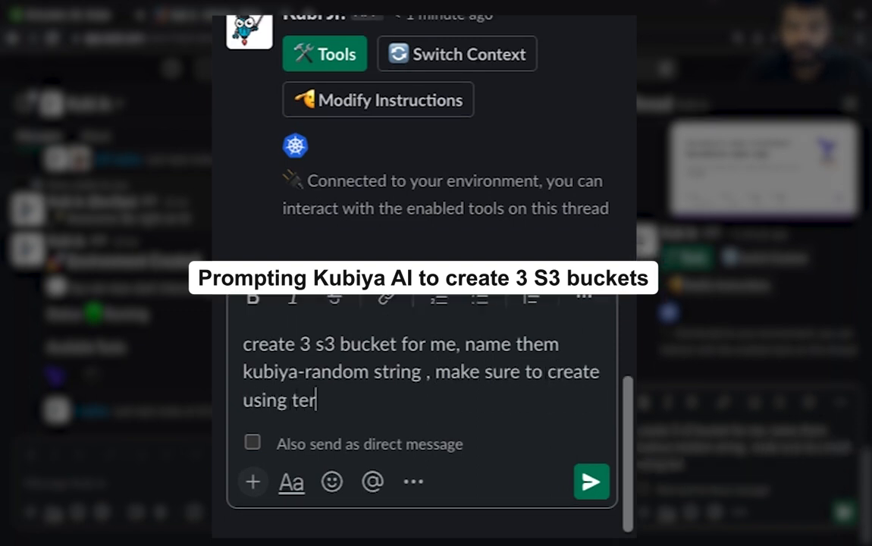
pyautogui.write('raform for loop from scr')
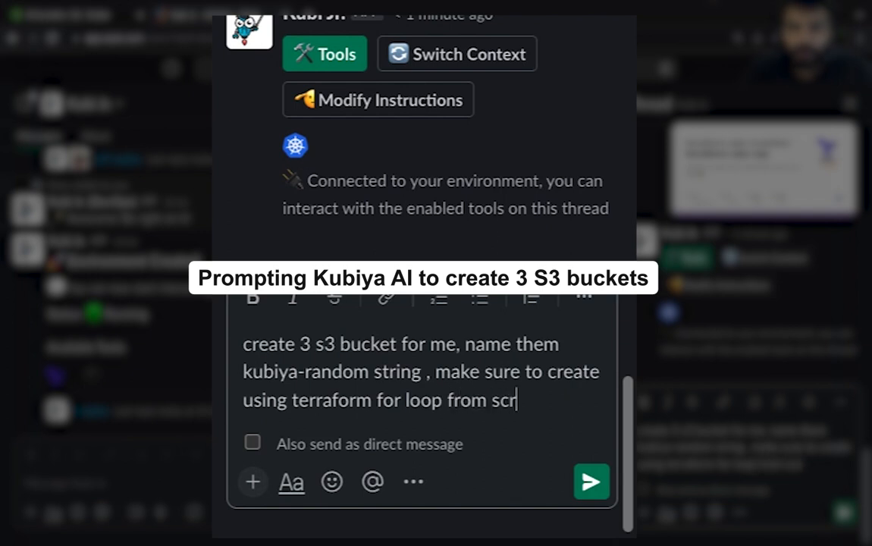
pyautogui.write('atch')
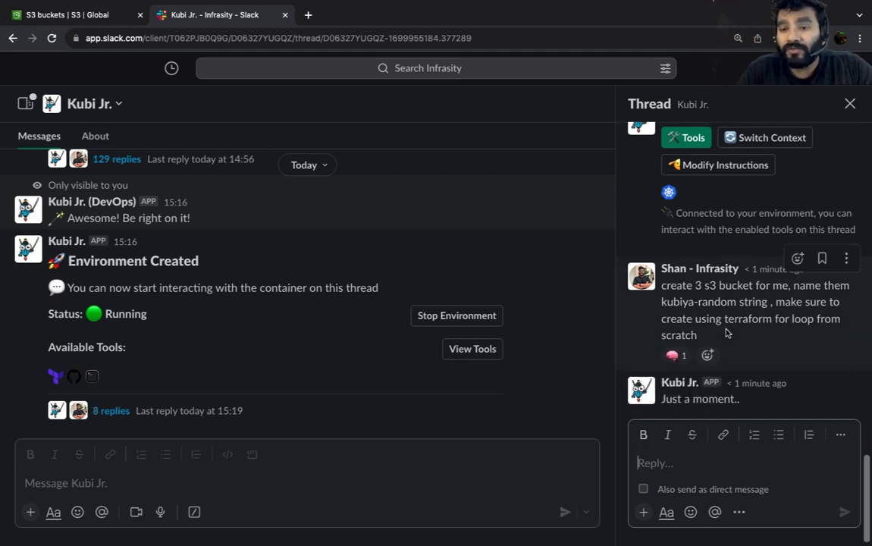
pyautogui.moveTo(634, 323)
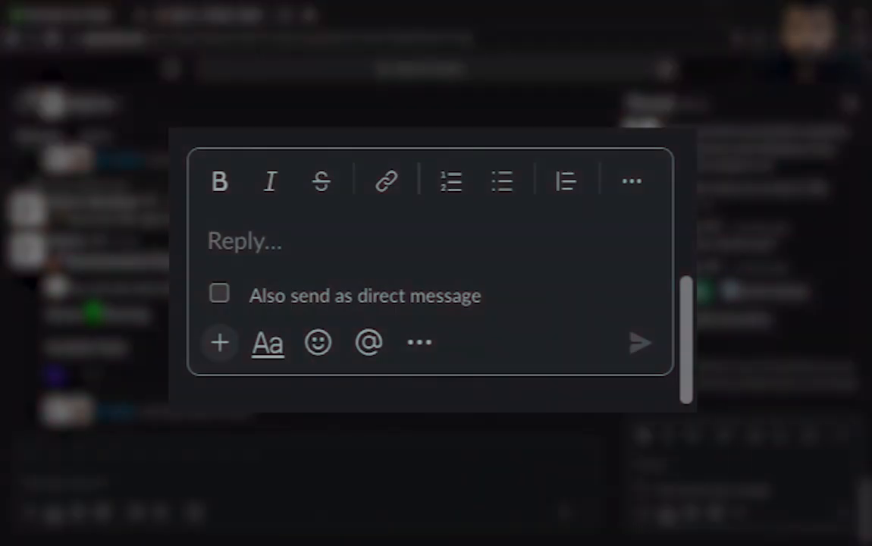
# Reply 'i want to see the terraform code and then apply' to Kubi Jr.
pyautogui.write('i want to see the')
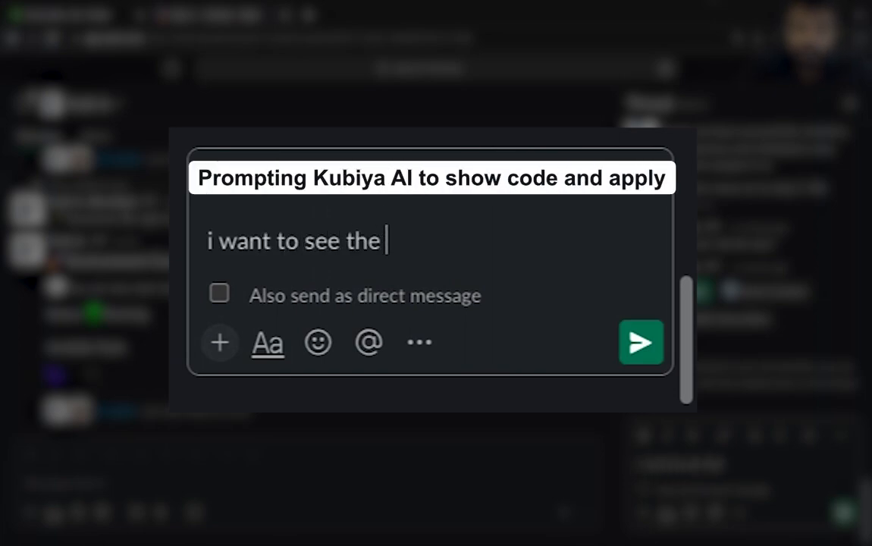
pyautogui.write('terraform code')
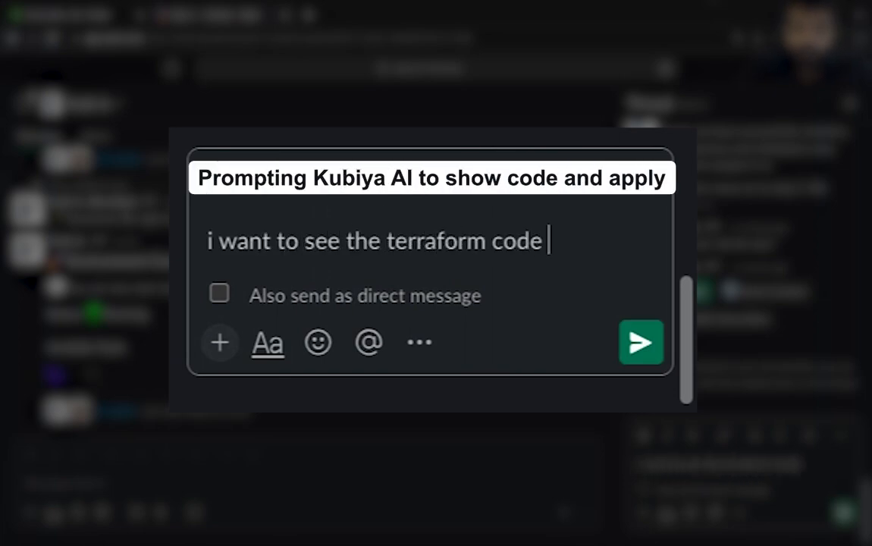
pyautogui.write('and then app')
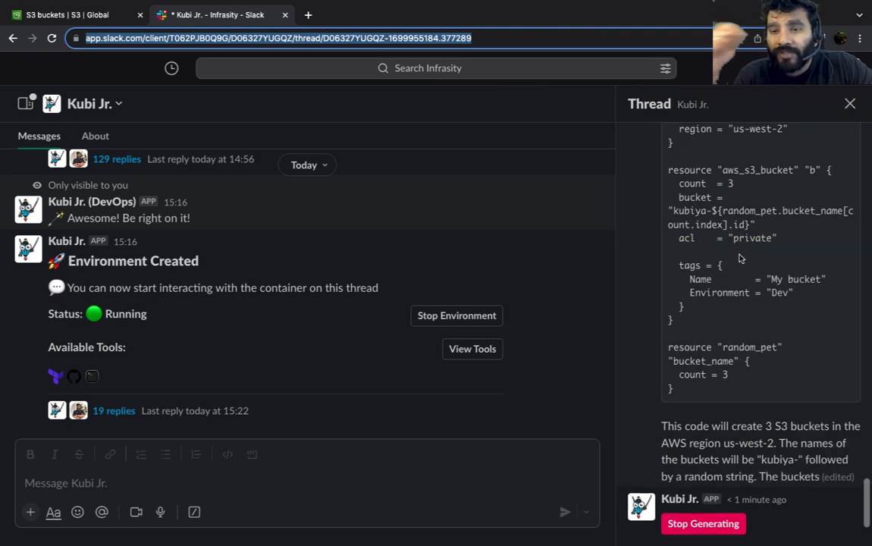
# Scroll through Kubi Jr.'s Terraform code for three private S3 buckets and its confirm prompt.
pyautogui.scroll(-3)
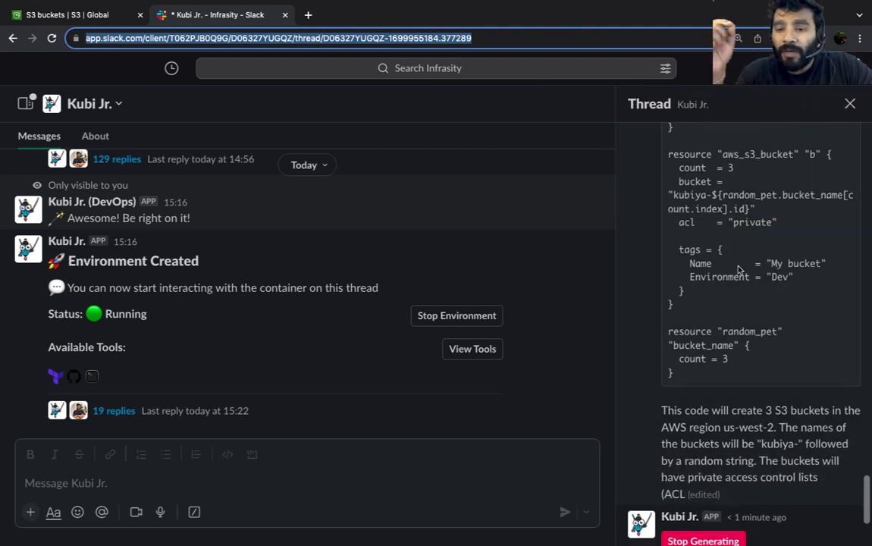
pyautogui.scroll(-3)
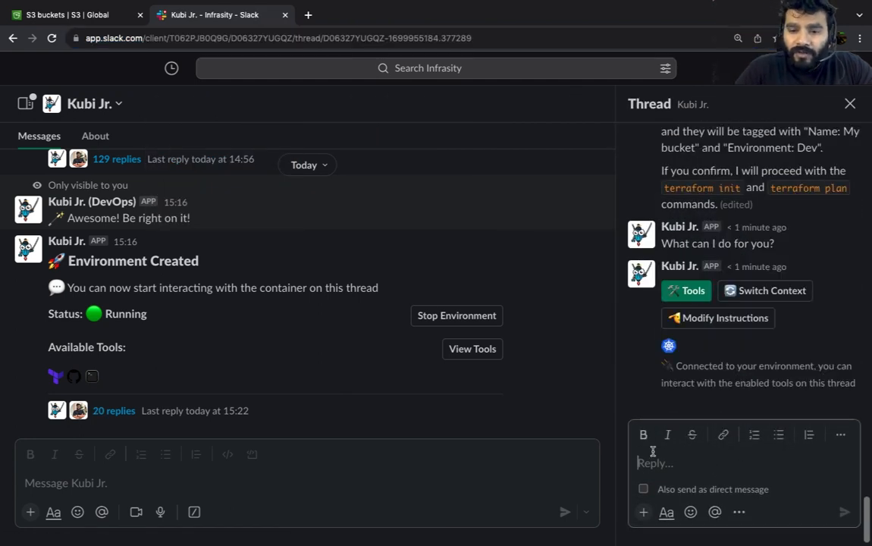
# Reply 'please' to confirm running terraform init and plan.
pyautogui.write('plea')
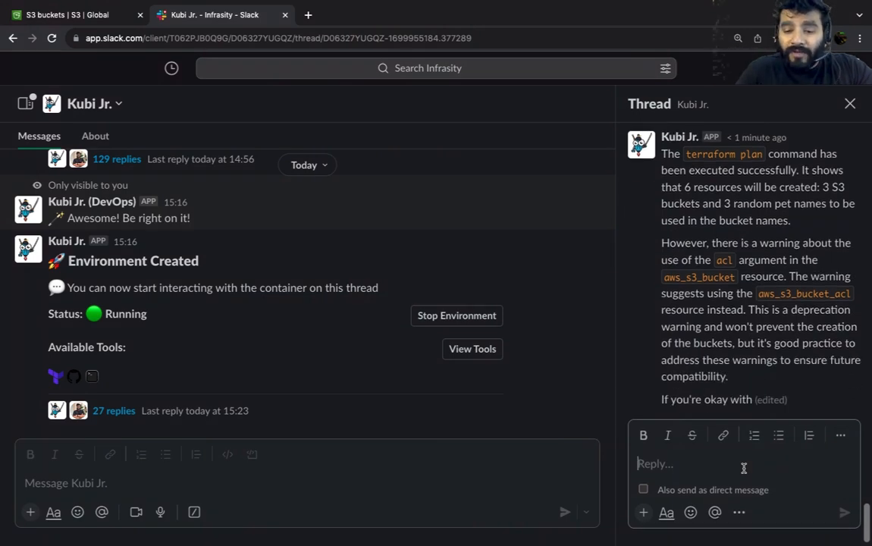
# Post 'go ahead and apply' so Kubi Jr. runs terraform apply -auto-approve.
pyautogui.write('go ahea')
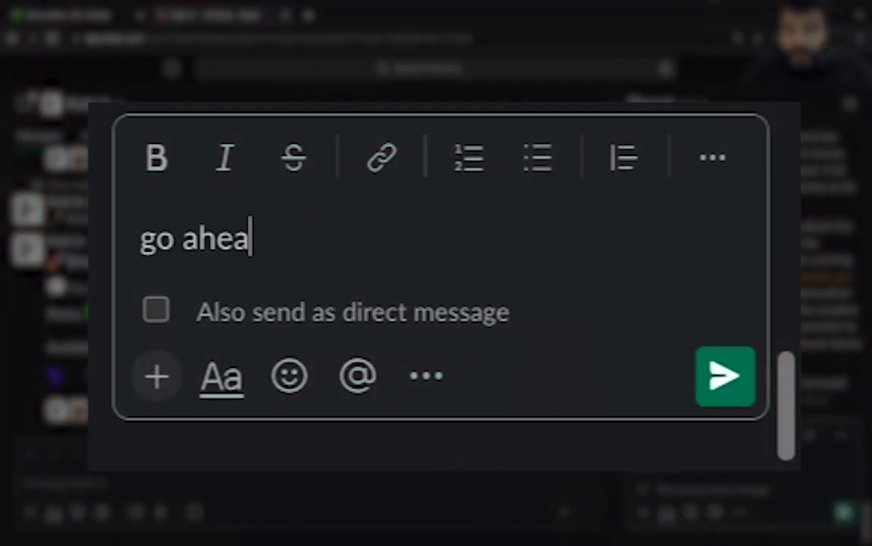
pyautogui.write('d and appl')
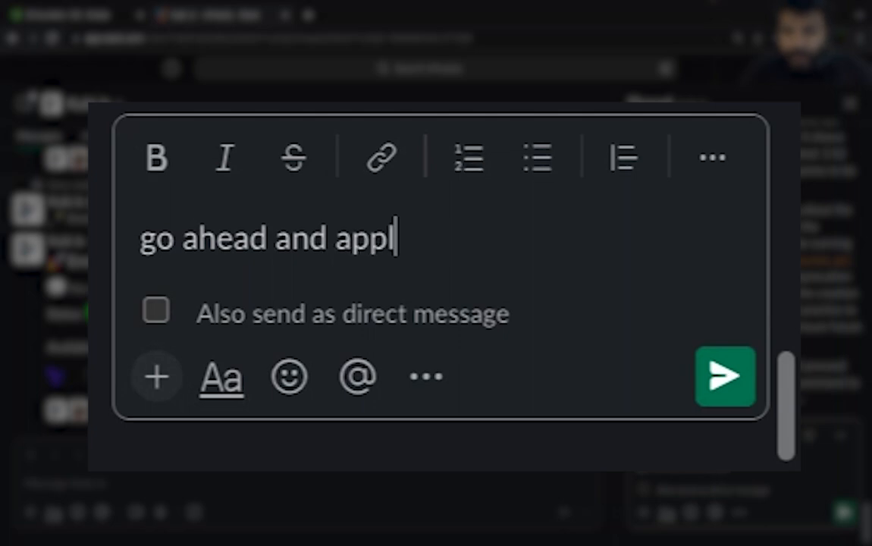
pyautogui.click(724, 376)
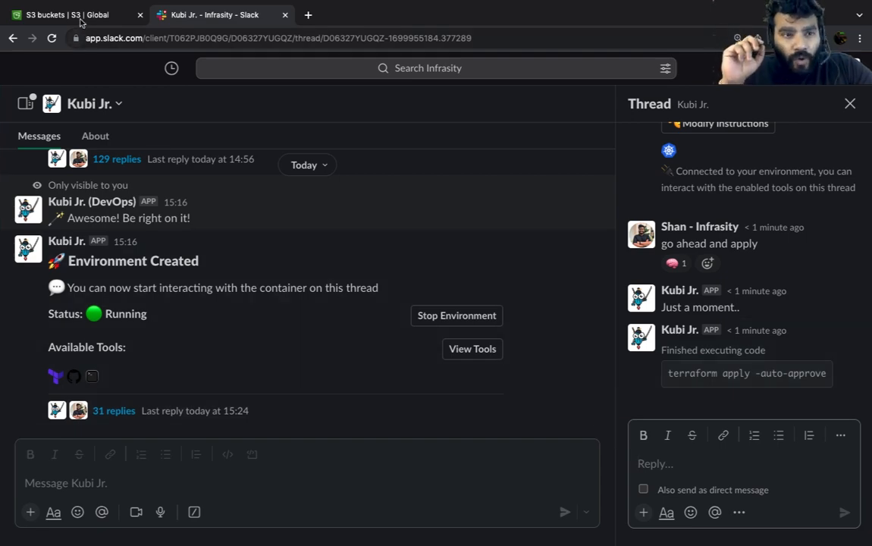
# Refresh the S3 bucket list to confirm kubiya-daring-phoenix, kubiya-stirring-spaniel and kubiya-teaching-lemur exist, then return to Slack.
pyautogui.click(68, 15)
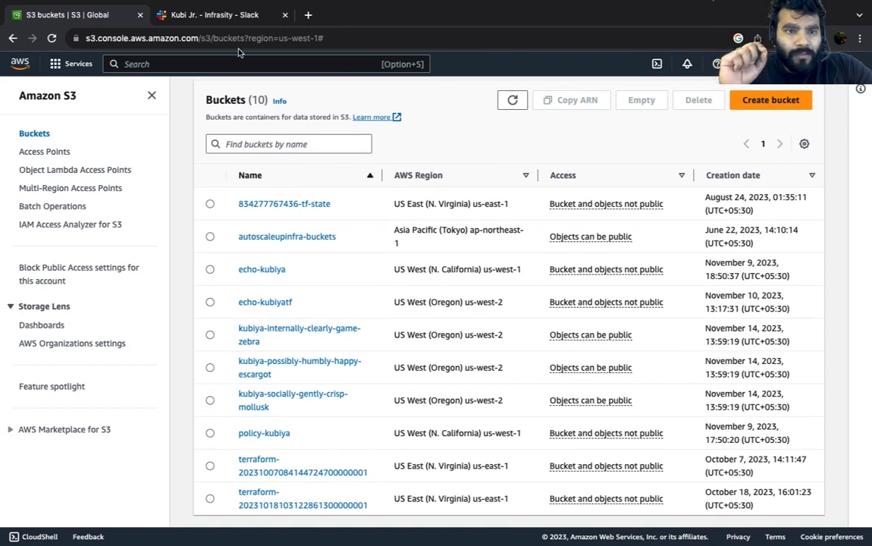
pyautogui.click(212, 16)
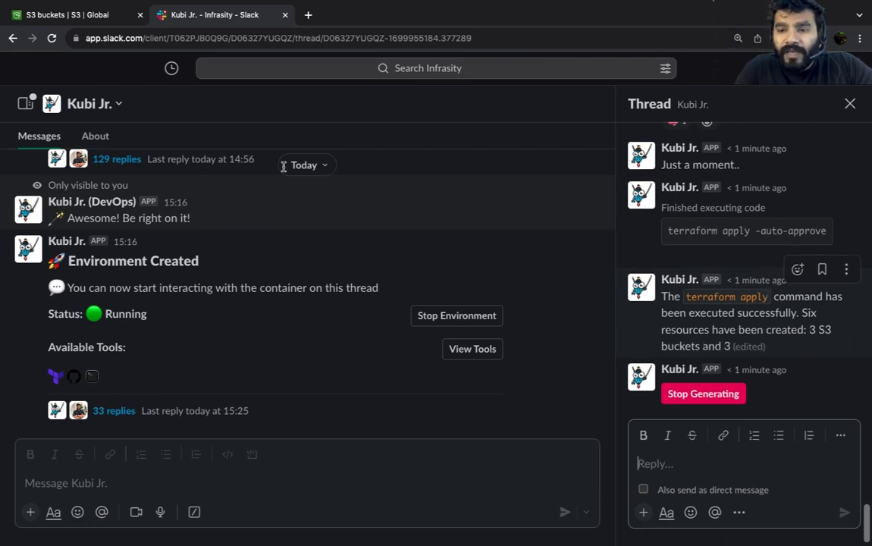
pyautogui.click(73, 15)
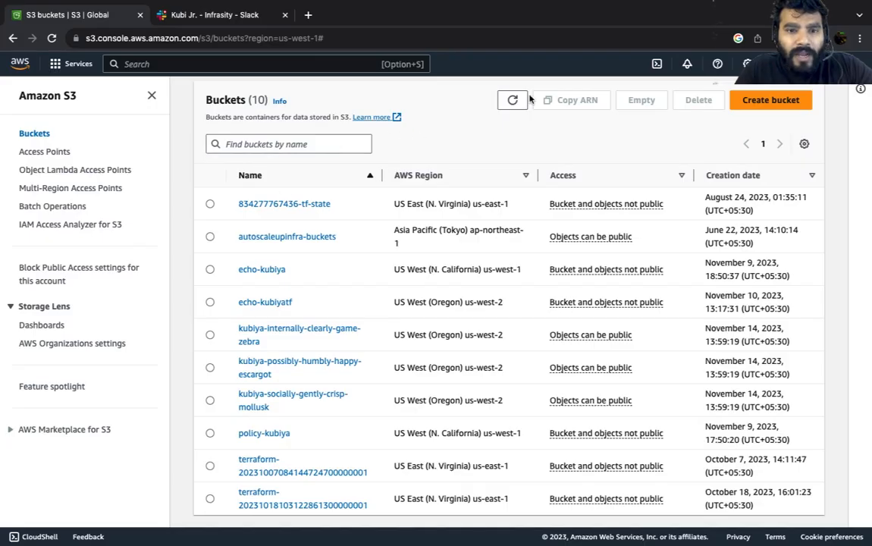
pyautogui.click(513, 100)
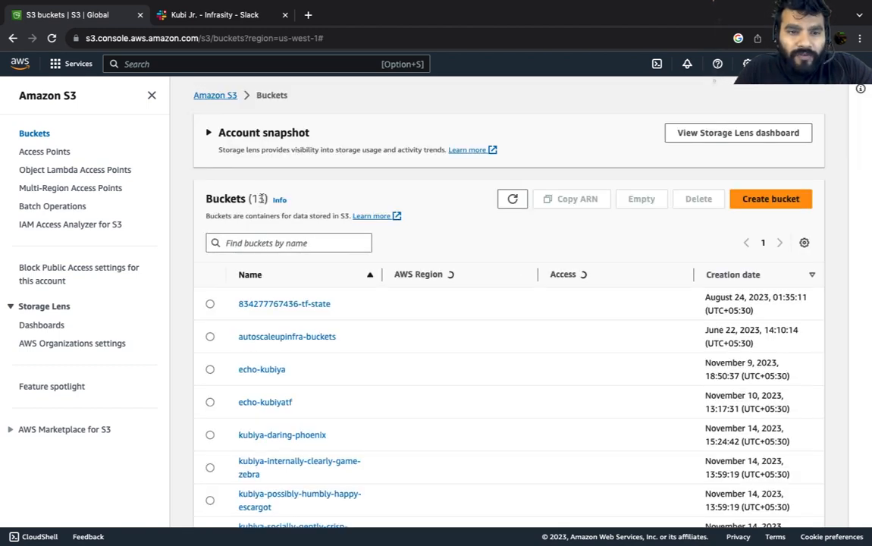
pyautogui.scroll(-3)
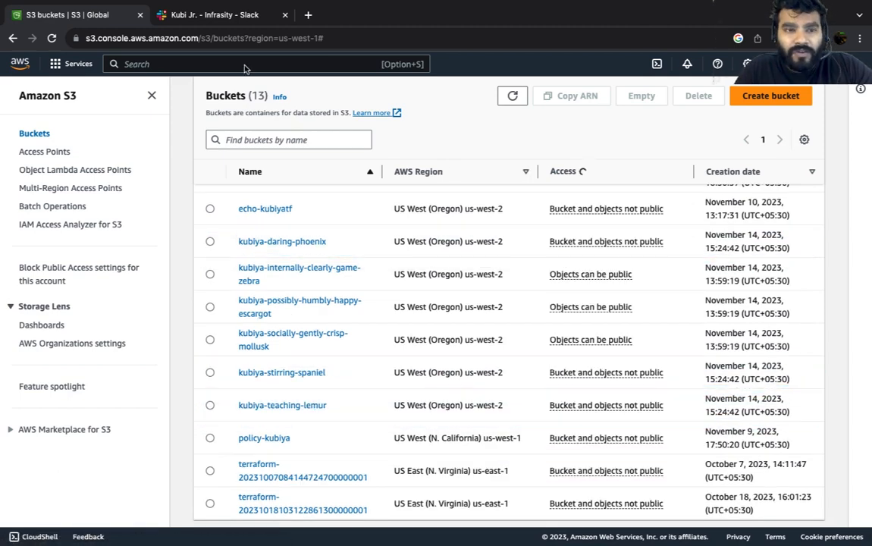
pyautogui.click(212, 15)
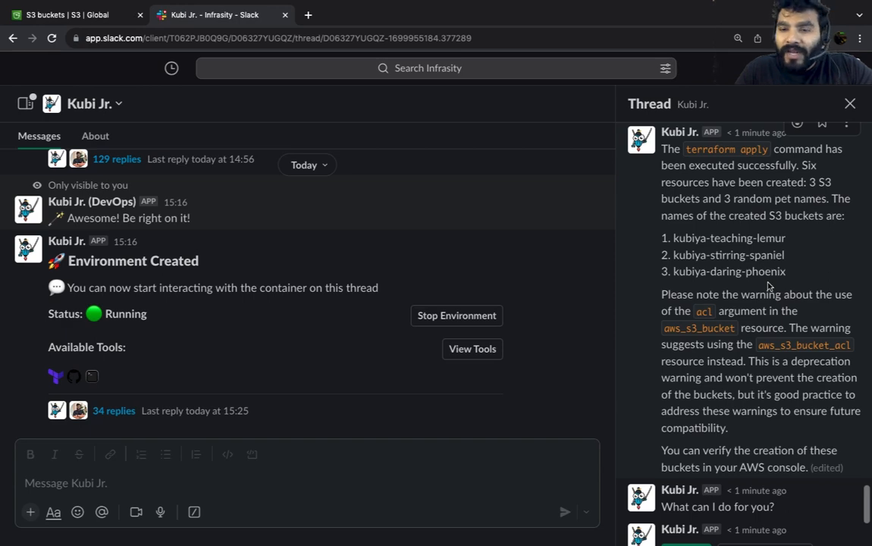
pyautogui.moveTo(748, 339)
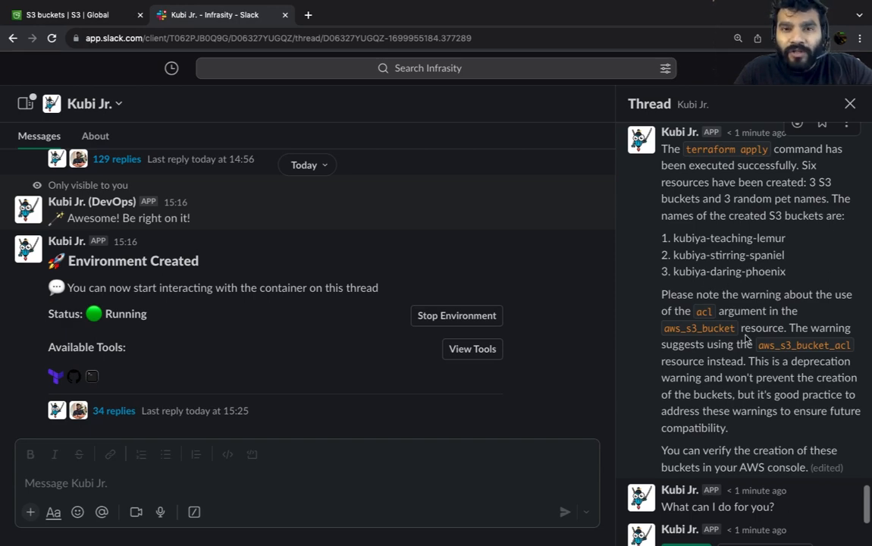